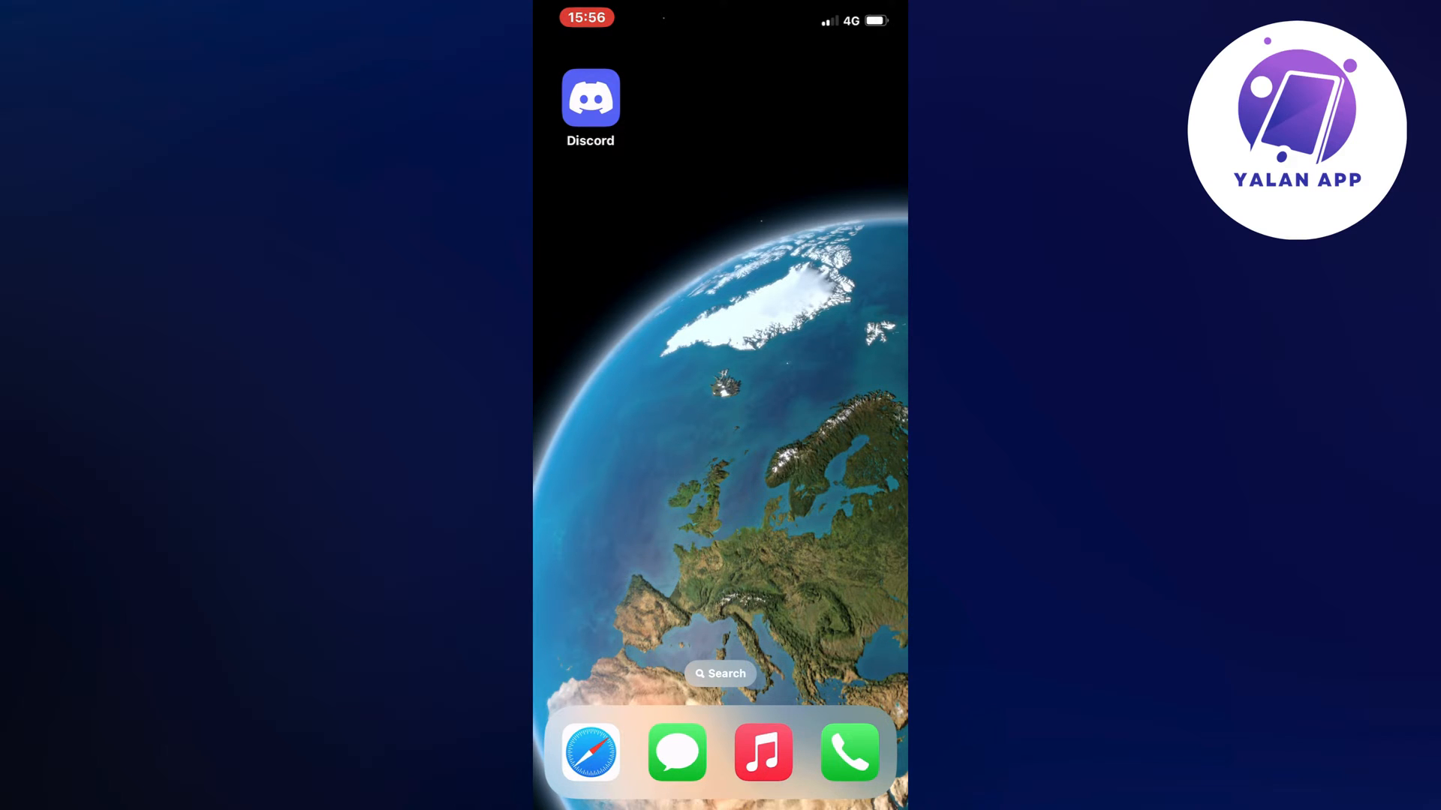
# Swipe left through two Home Screen app pages toward the App Store
pyautogui.hscroll(-3)
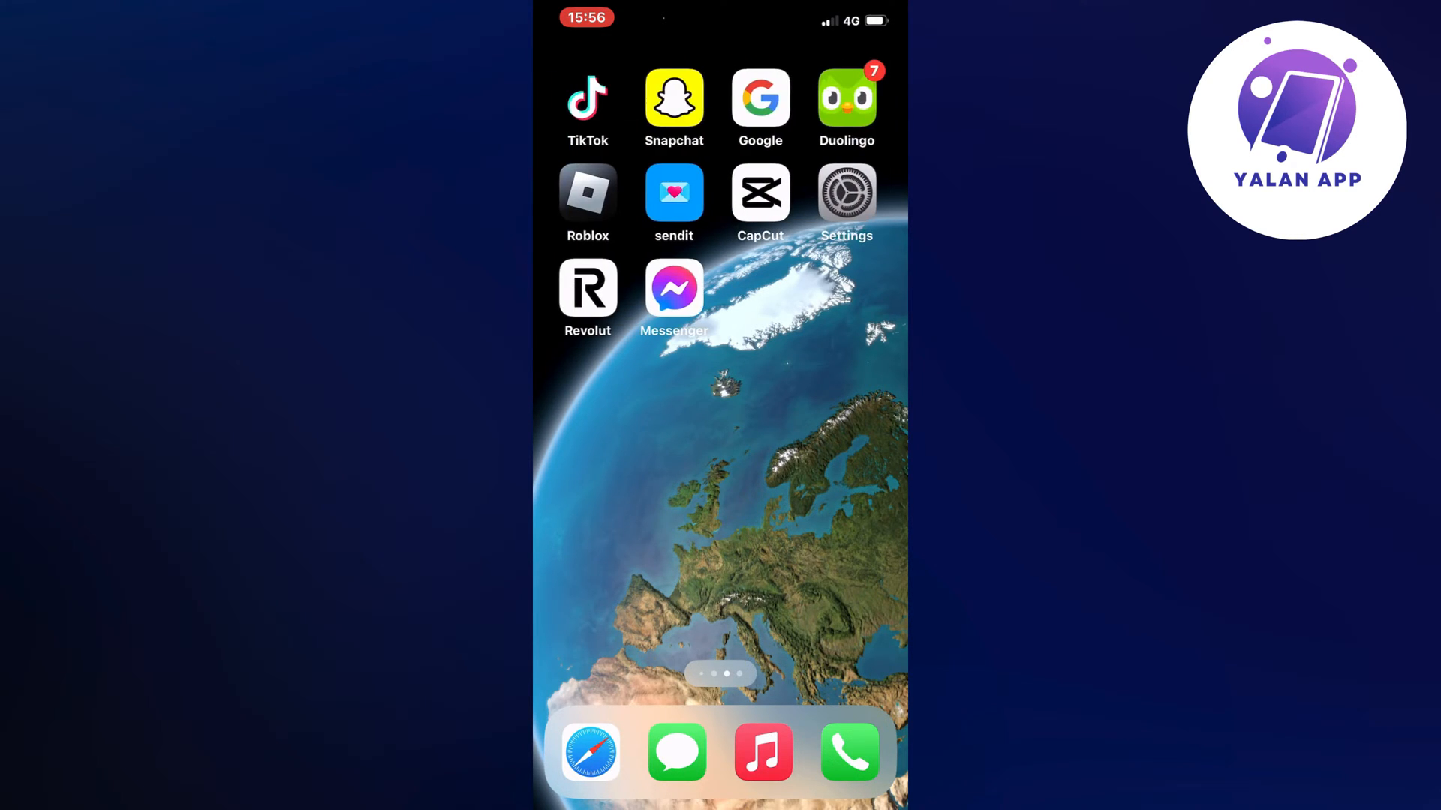
pyautogui.hscroll(-3)
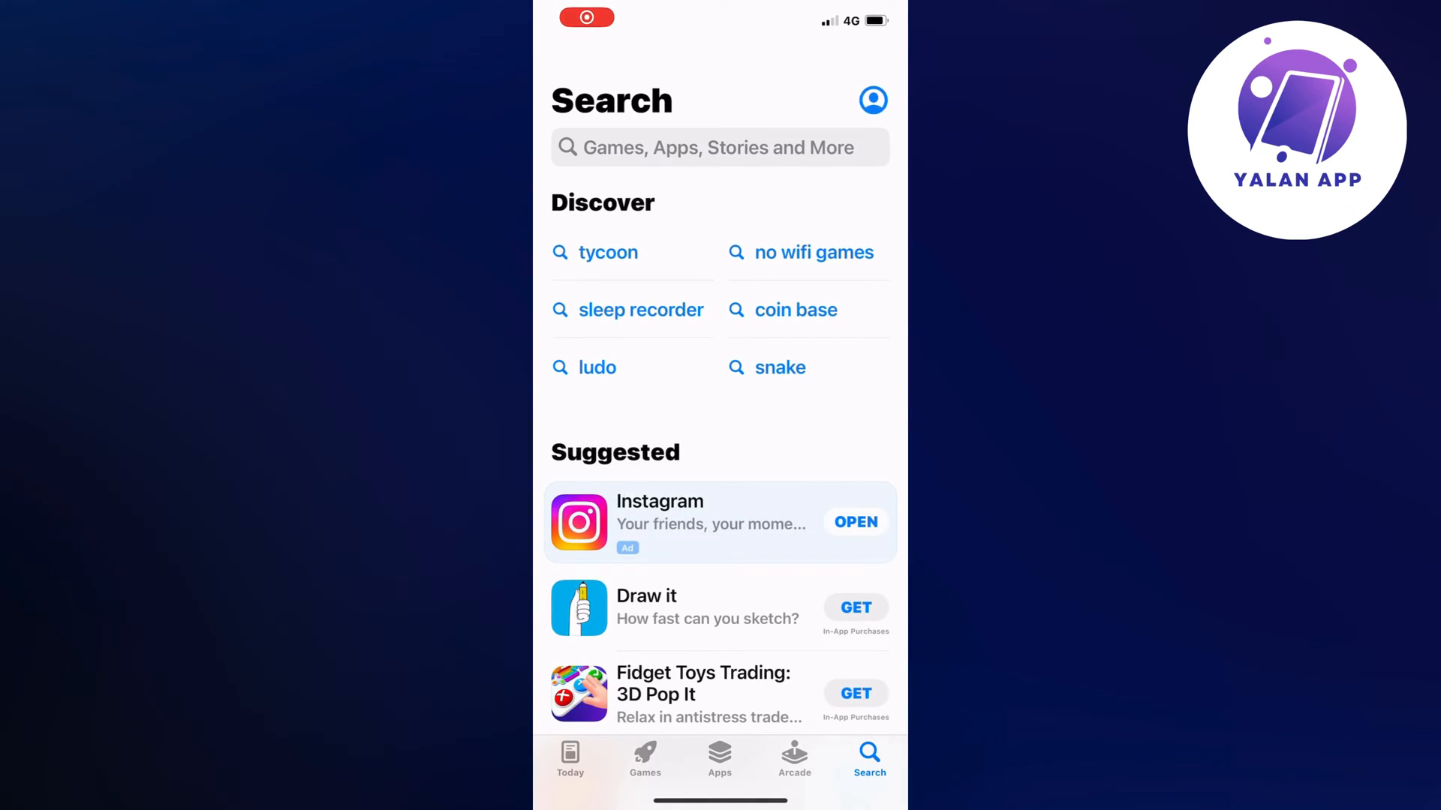
# Search the store for "discord" and open the Discord - Chat, Talk & Hangout page
pyautogui.write('dis')
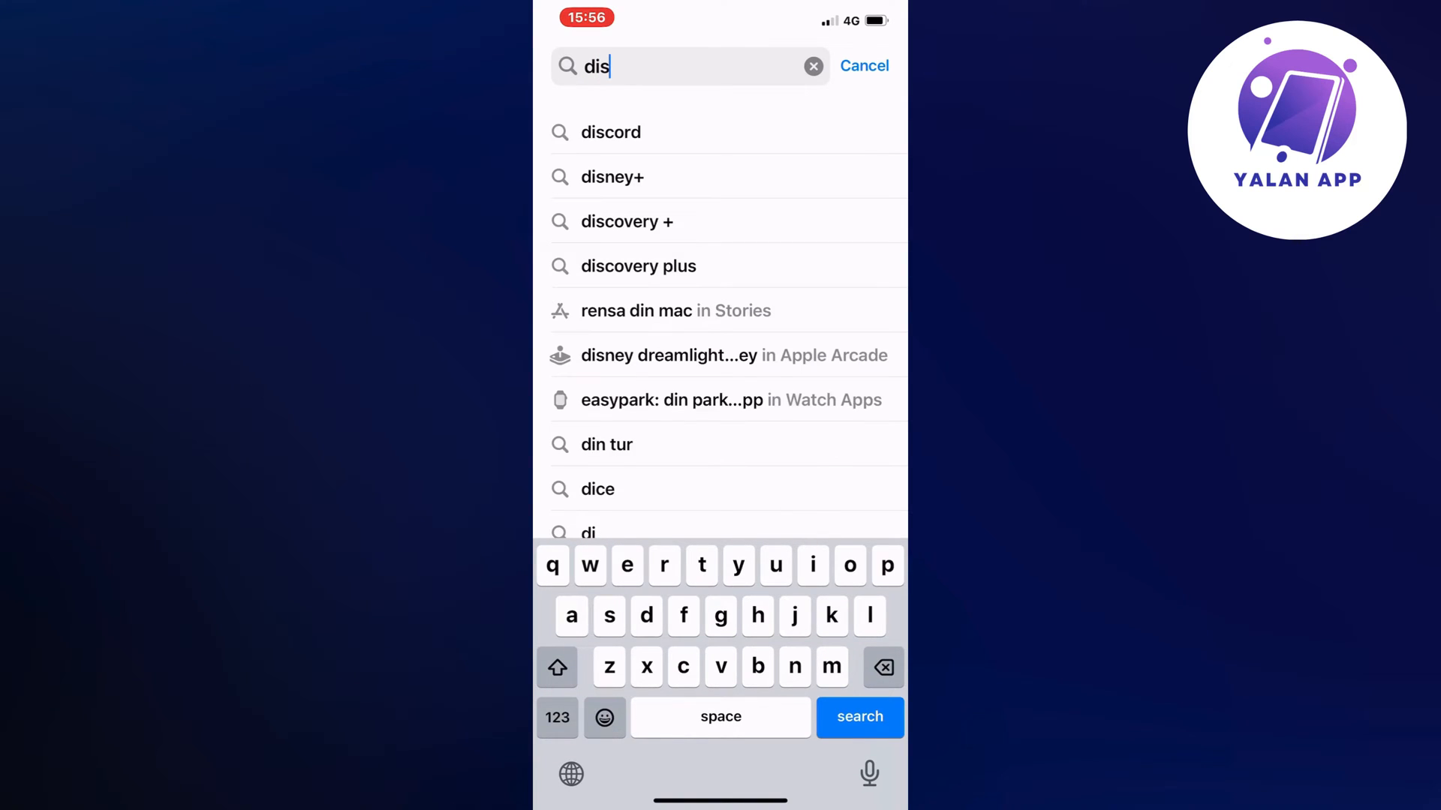
pyautogui.click(611, 132)
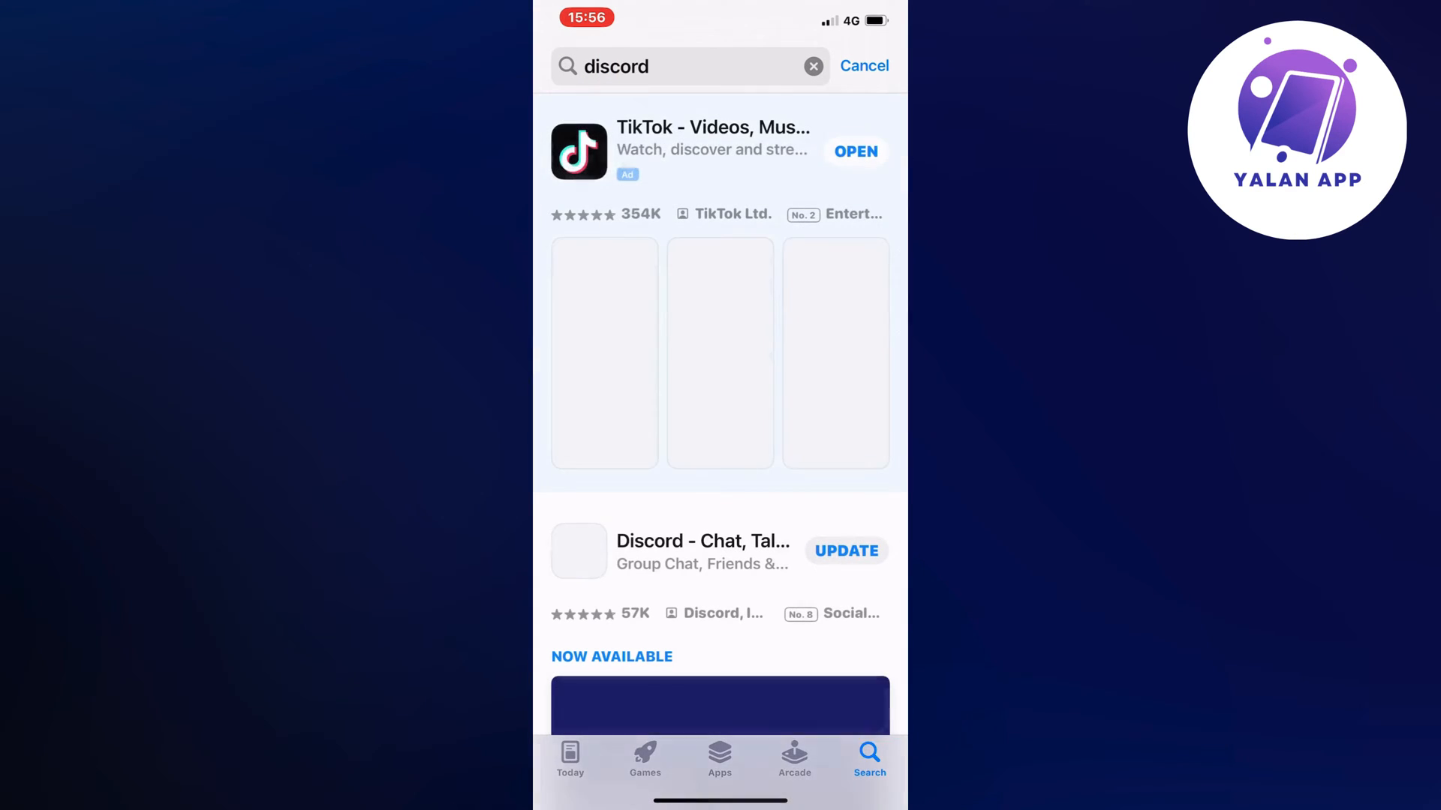
pyautogui.click(702, 551)
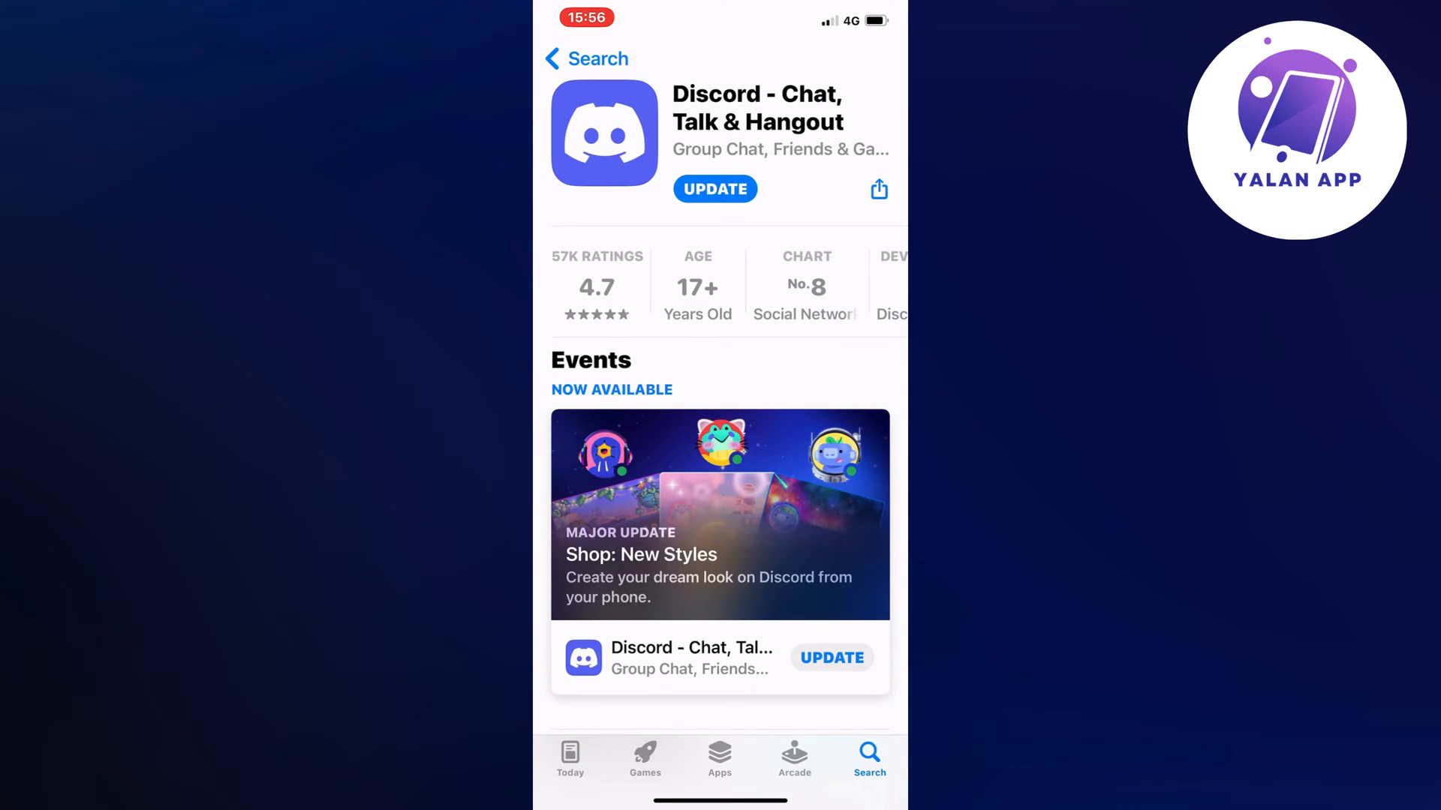
pyautogui.click(715, 189)
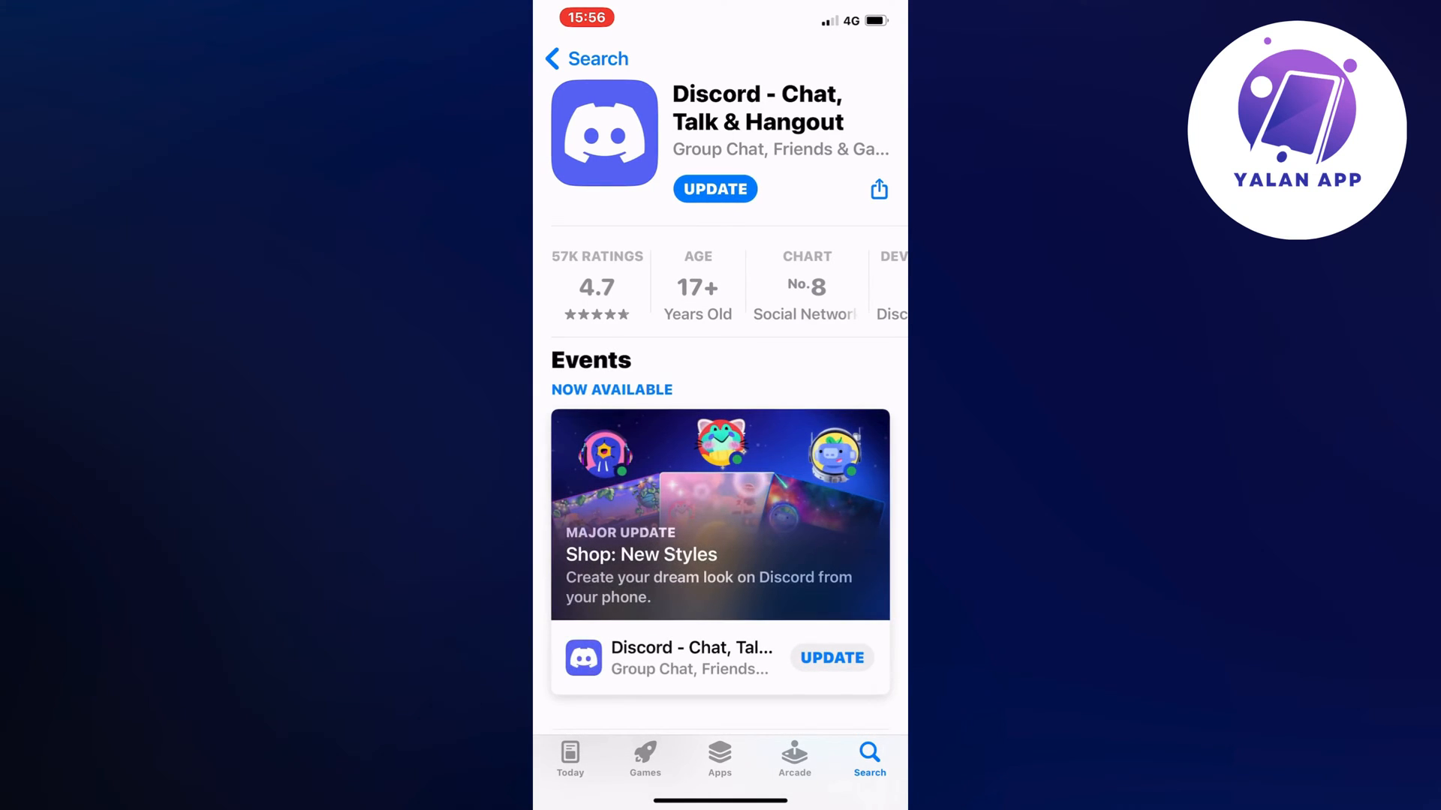
pyautogui.click(714, 189)
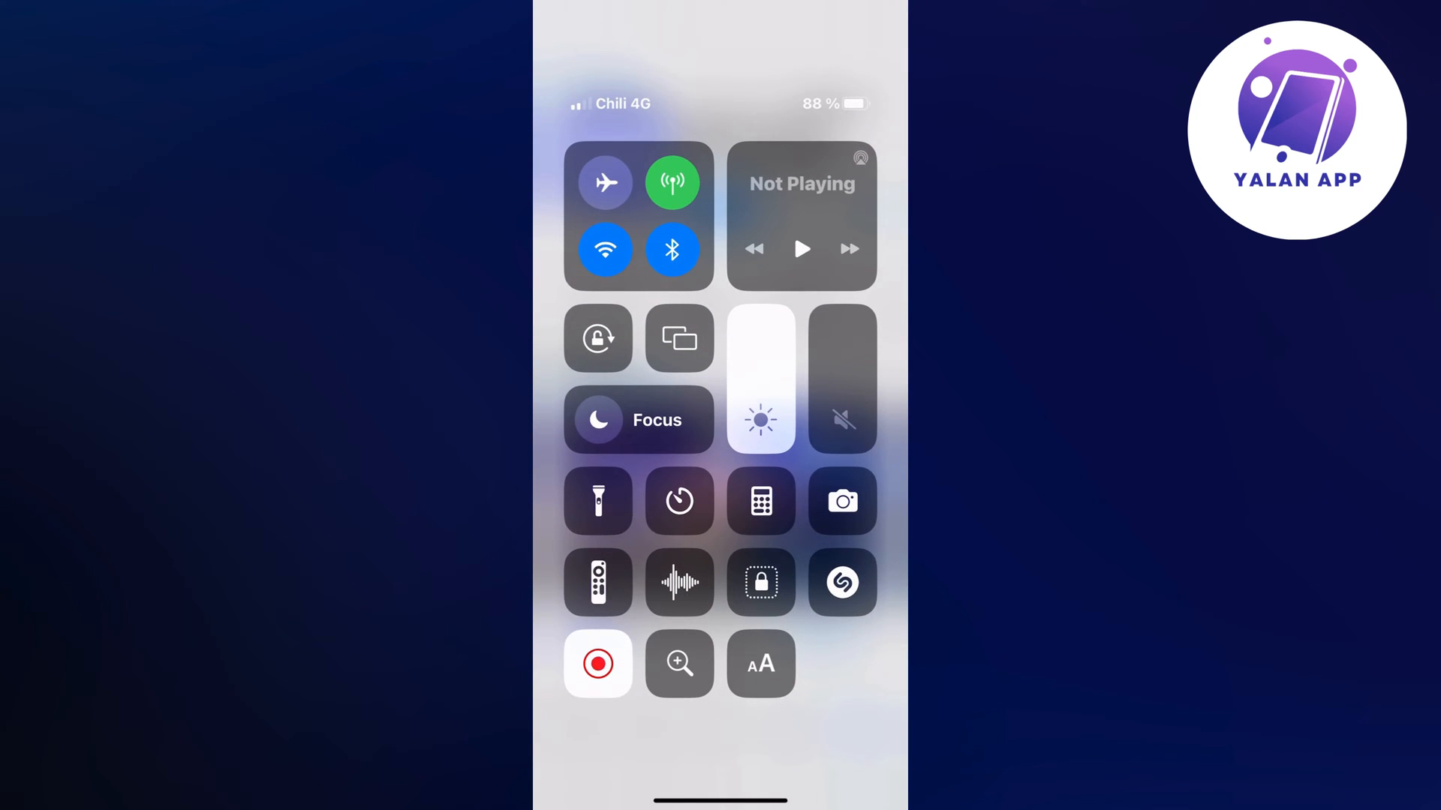
# Toggle Airplane Mode on and then back off in Control Center
pyautogui.click(605, 181)
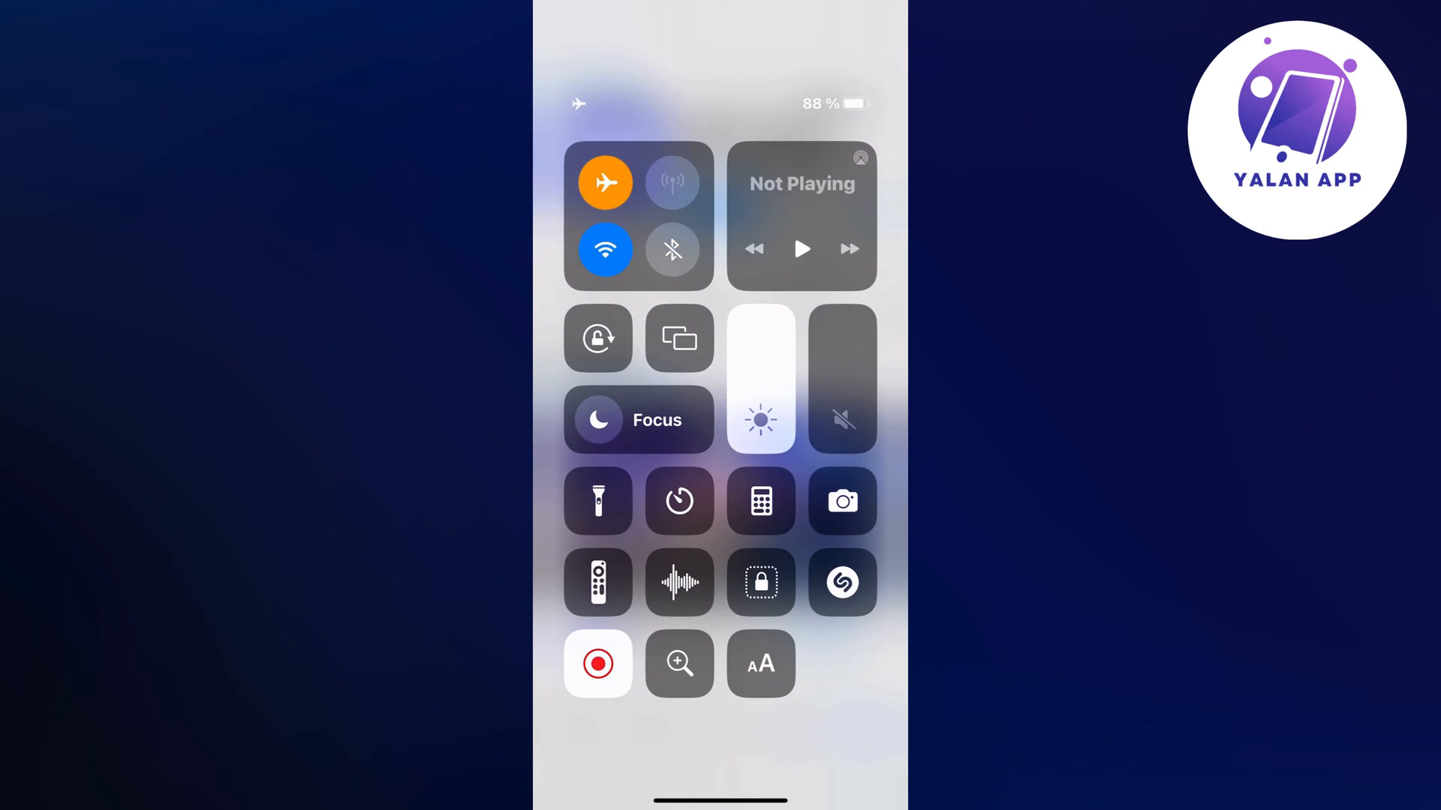
pyautogui.click(605, 181)
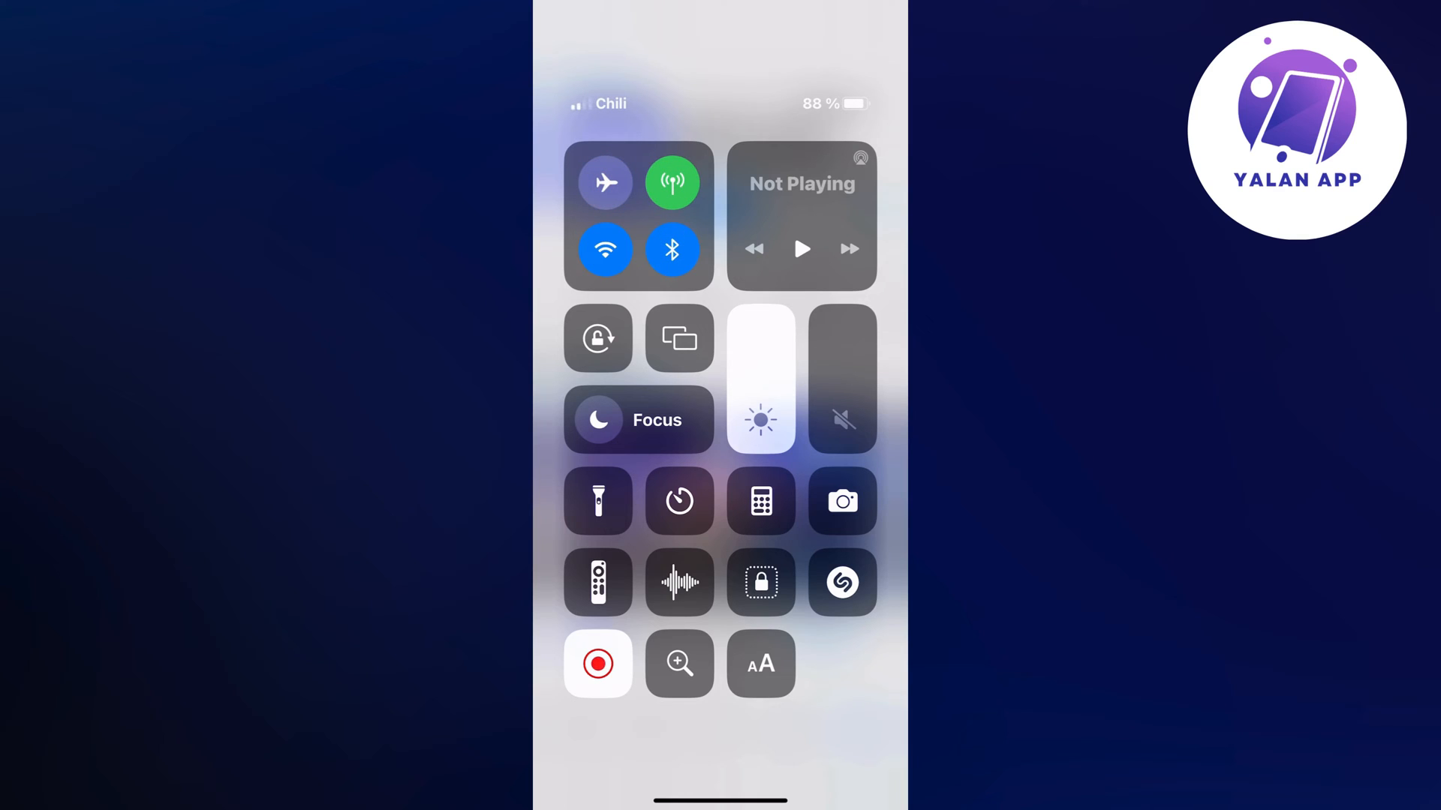